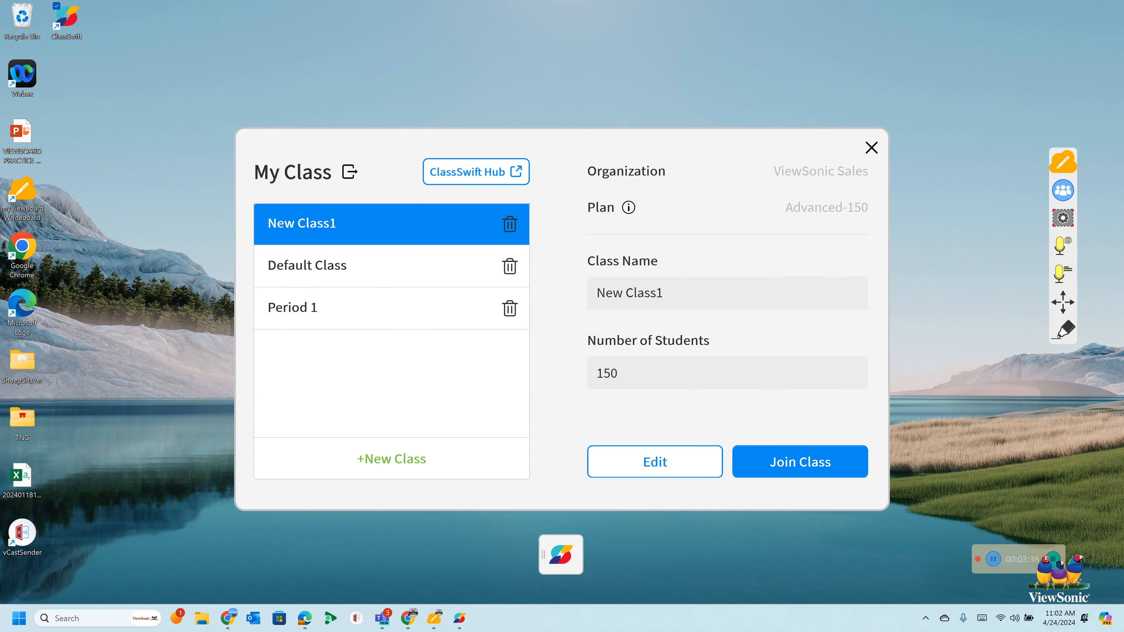
# Step: Select Period 1 in My Class and join it to display its class ID, link and QR code
pyautogui.click(323, 307)
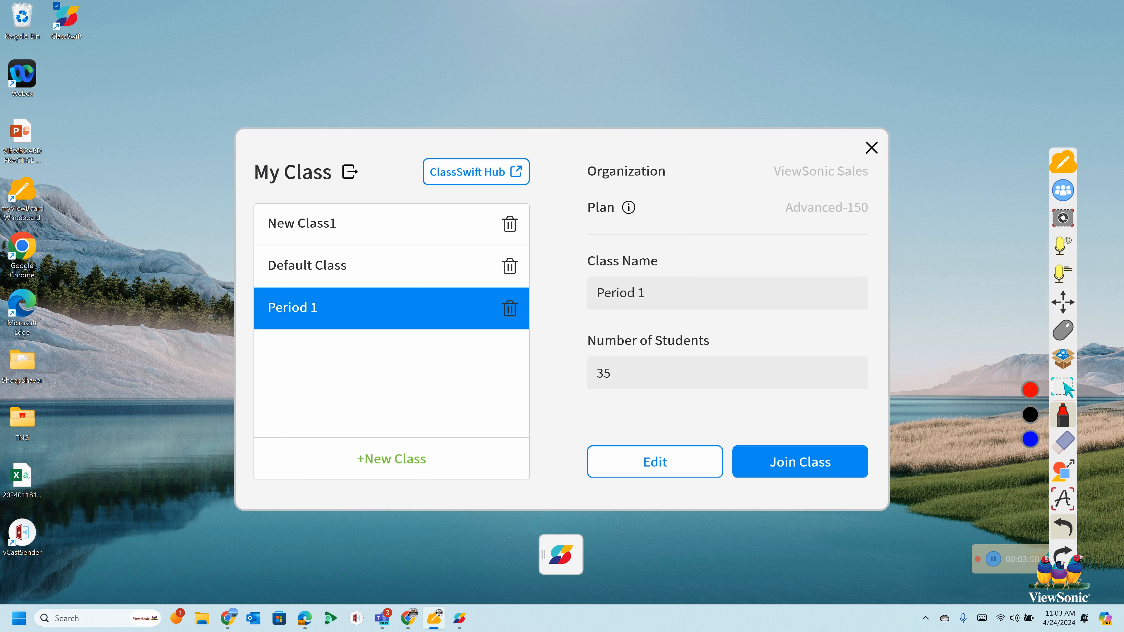
pyautogui.click(800, 461)
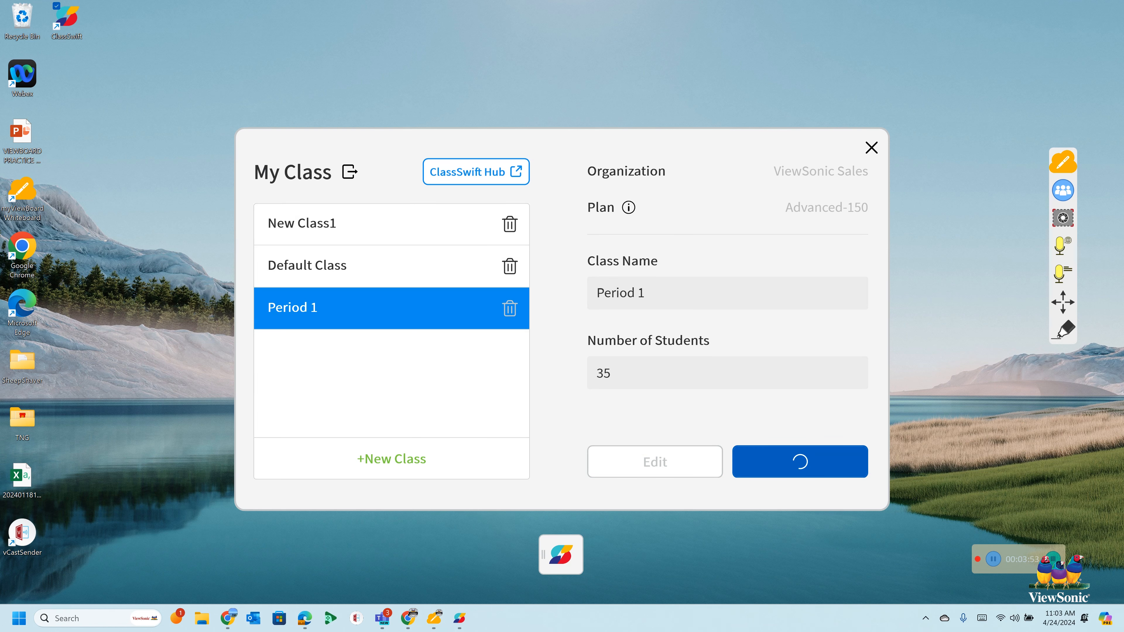
pyautogui.click(799, 460)
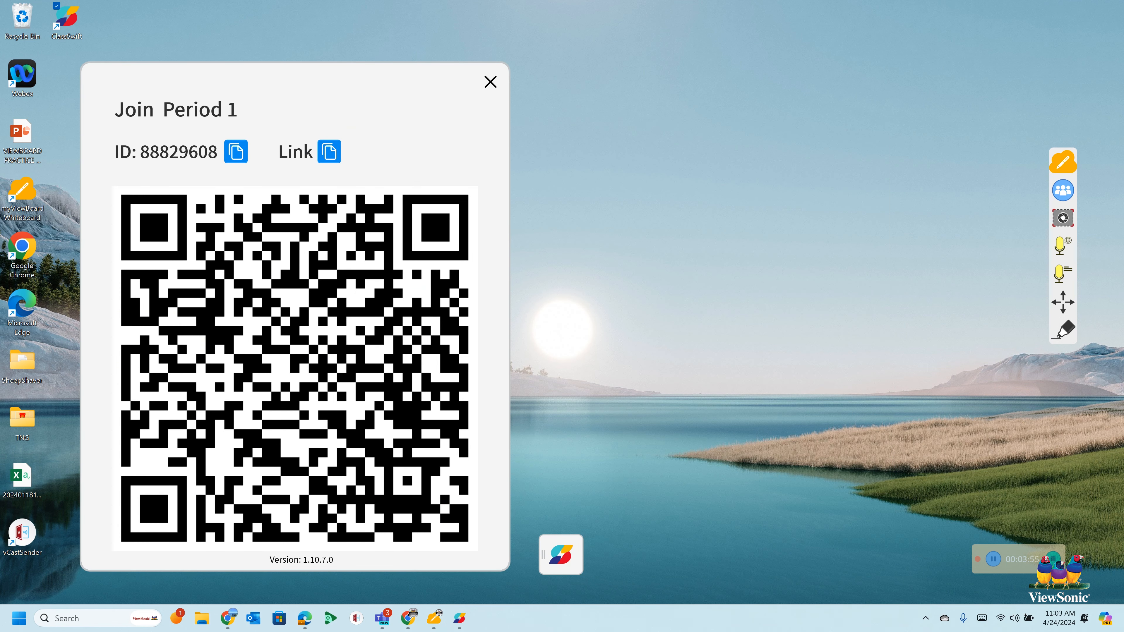